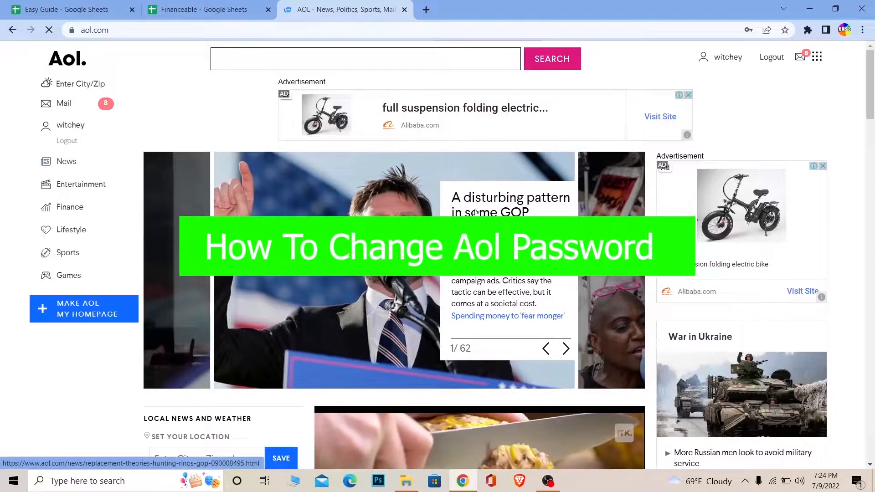
From the AOL homepage, open the username menu and go to Personal Info
{"action": "left_click", "coordinate": [365, 59]}
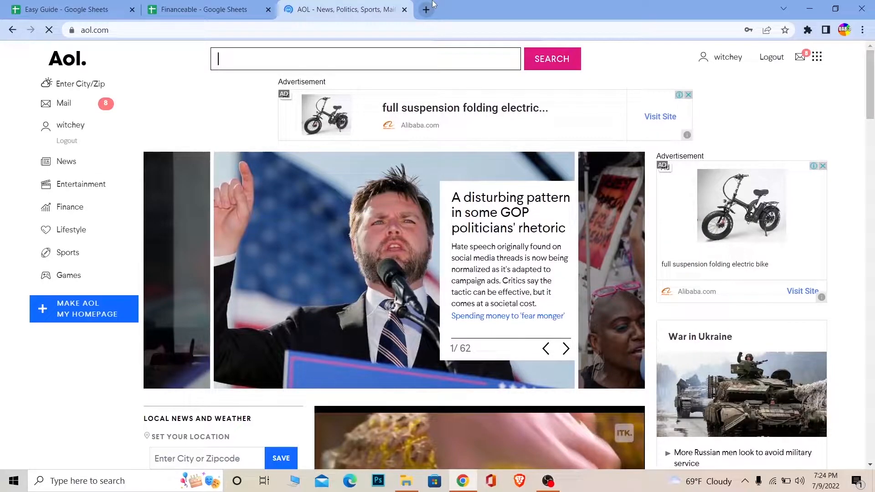
{"action": "left_click", "coordinate": [425, 9]}
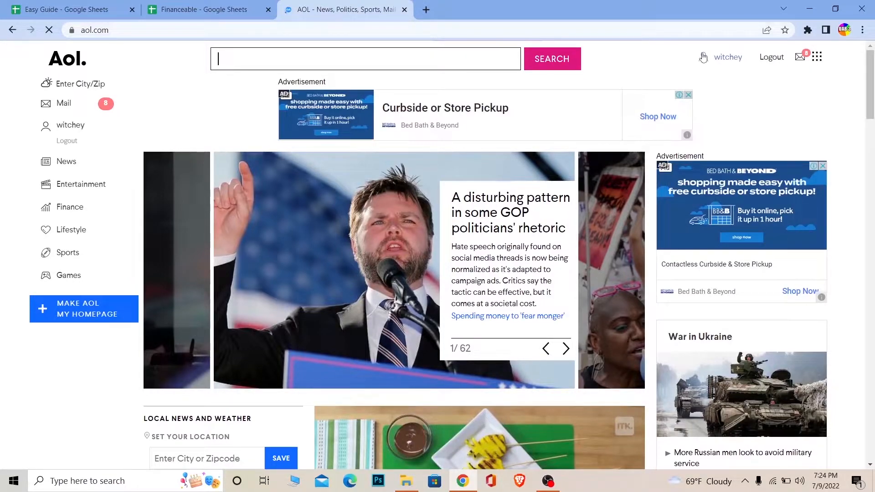
{"action": "left_click", "coordinate": [565, 348]}
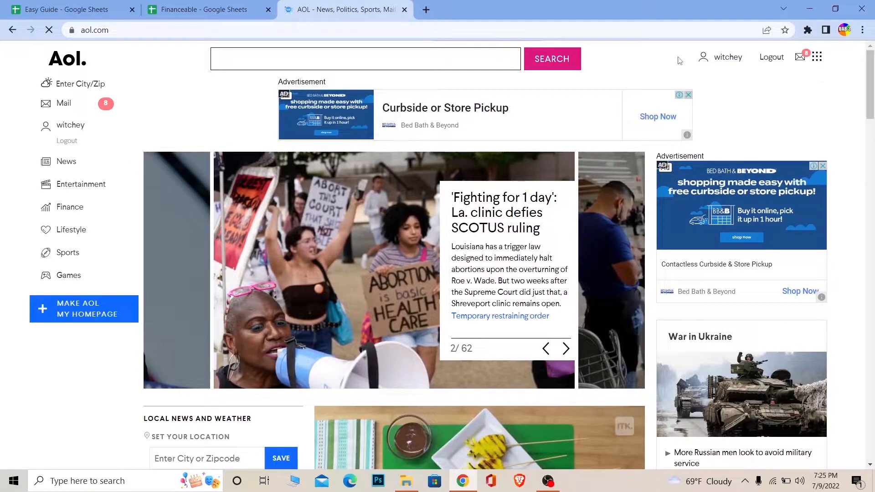
{"action": "mouse_move", "coordinate": [642, 87]}
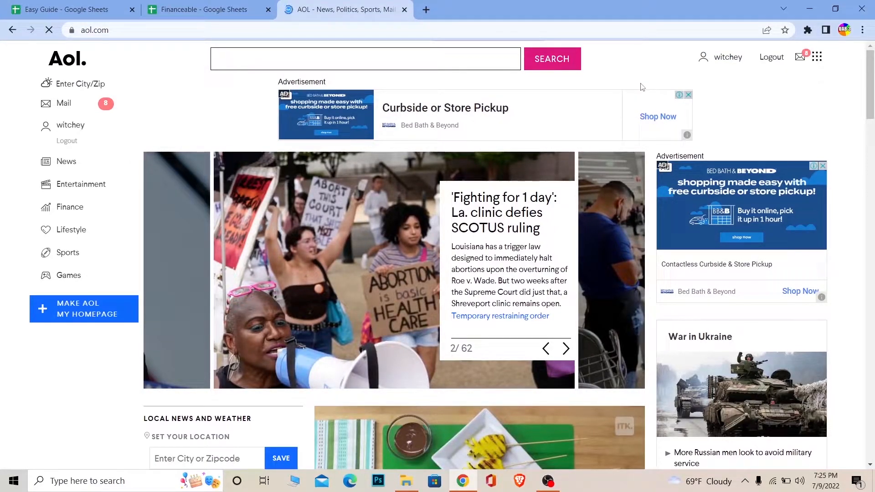
{"action": "left_click", "coordinate": [564, 349]}
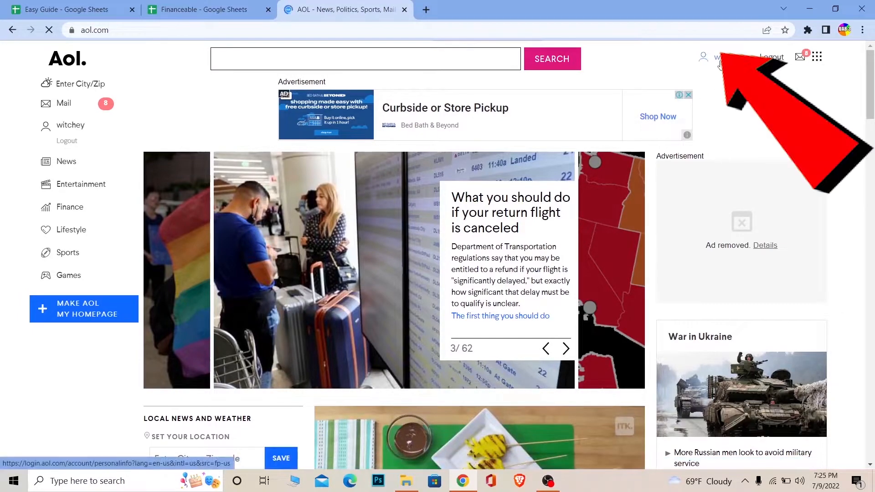
{"action": "left_click", "coordinate": [720, 57]}
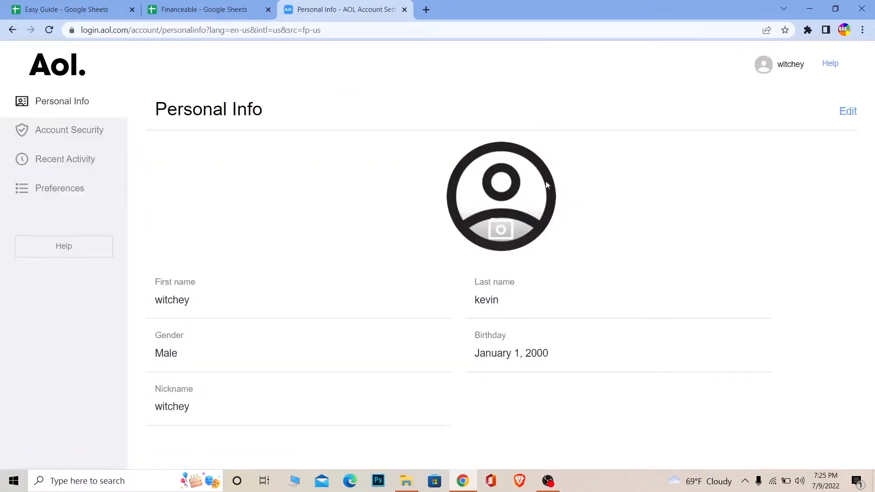
{"action": "mouse_move", "coordinate": [664, 224]}
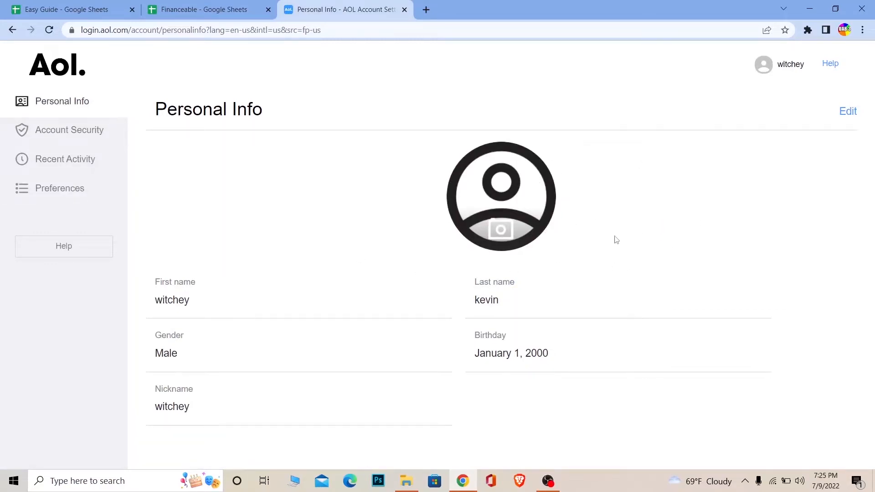
{"action": "left_click", "coordinate": [69, 129]}
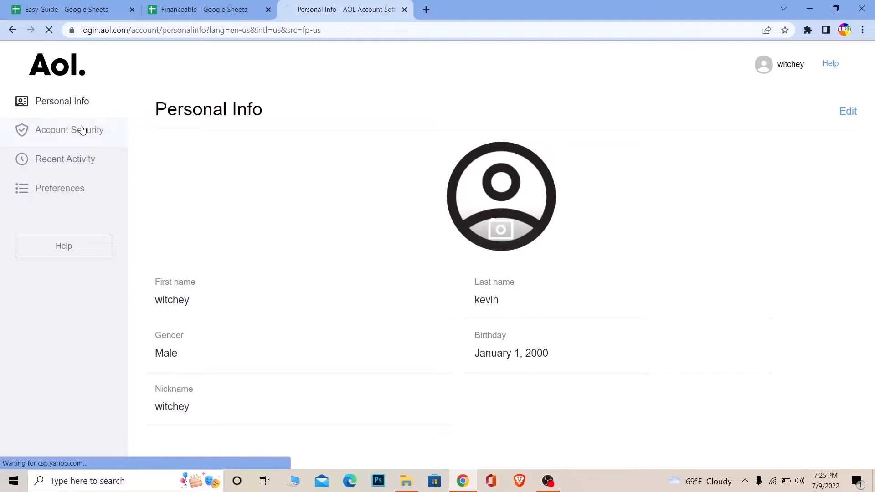
Open Account Security, scroll to the password sign-in method, and choose Change password
{"action": "left_click", "coordinate": [68, 130]}
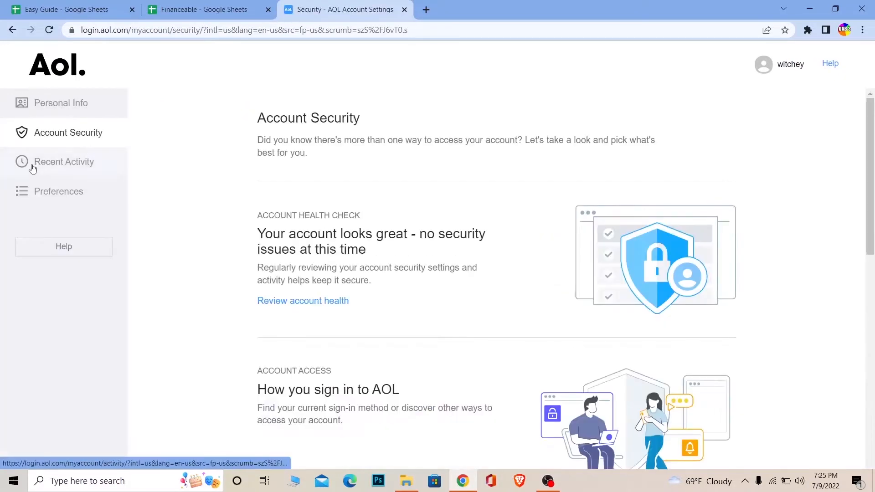
{"action": "mouse_move", "coordinate": [287, 268]}
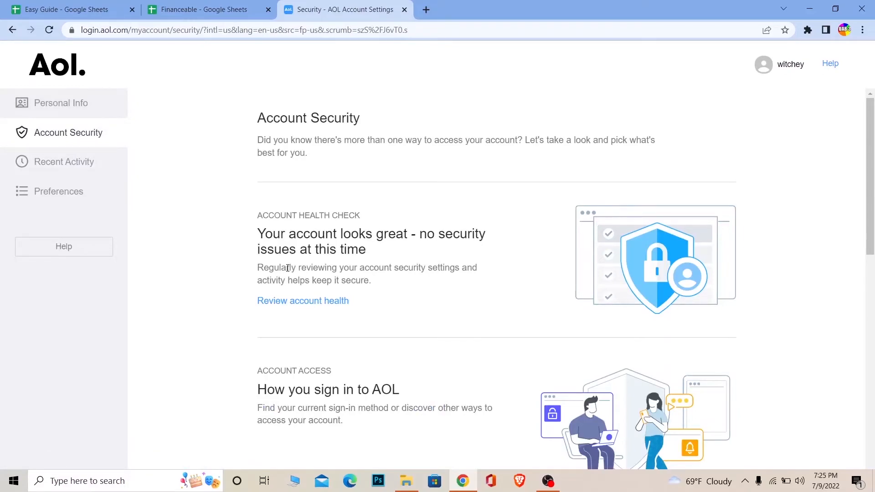
{"action": "scroll", "scroll_direction": "down", "scroll_amount": 3}
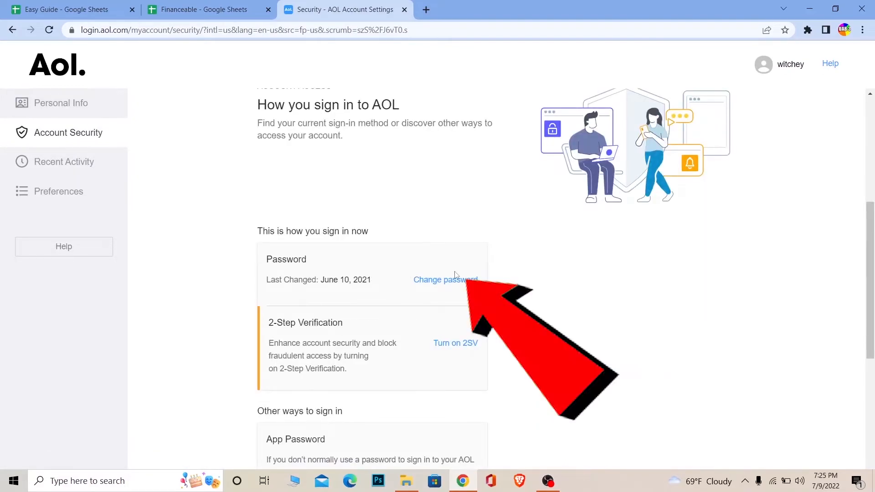
{"action": "left_click", "coordinate": [445, 279]}
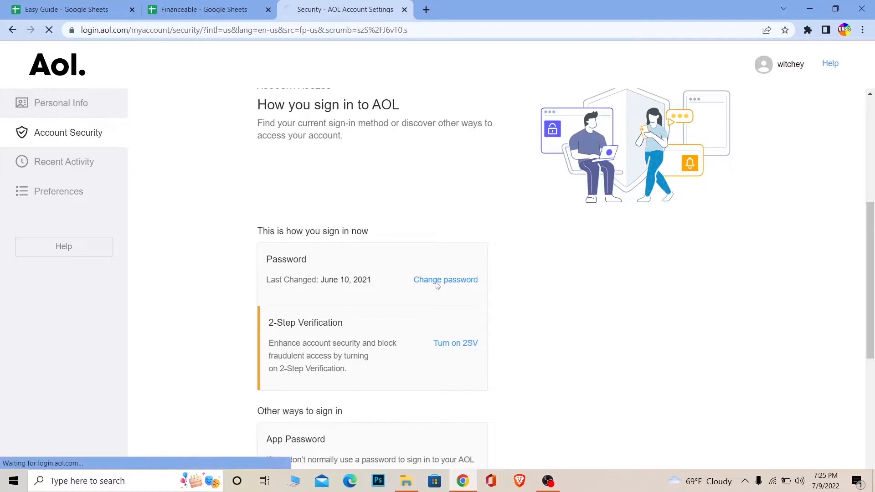
Enter a new account password and submit it until AOL accepts it
{"action": "left_click", "coordinate": [446, 279]}
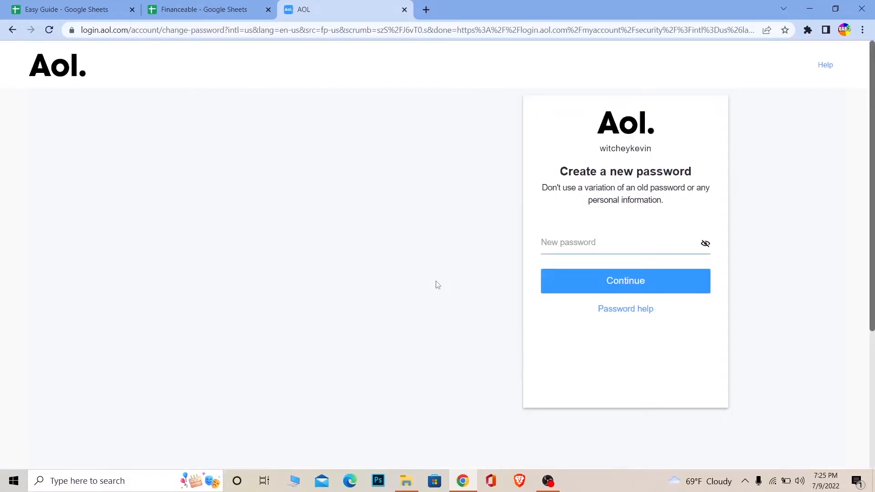
{"action": "left_click", "coordinate": [614, 242]}
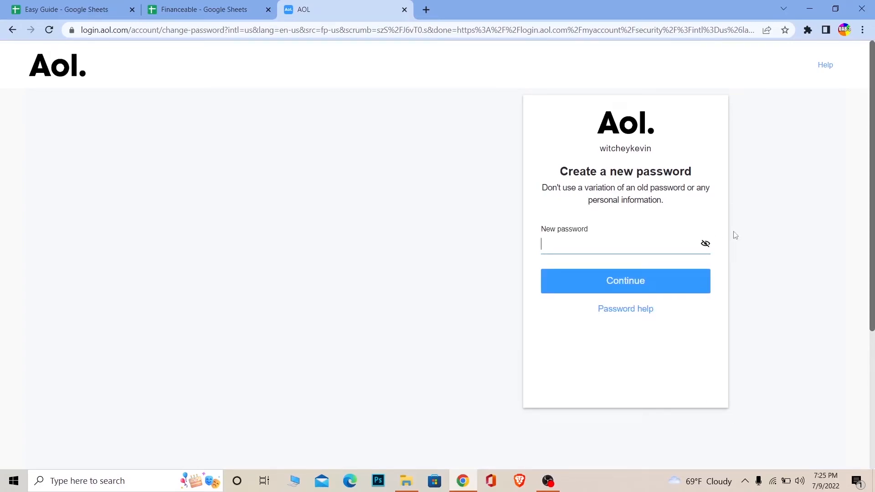
{"action": "left_click", "coordinate": [624, 281]}
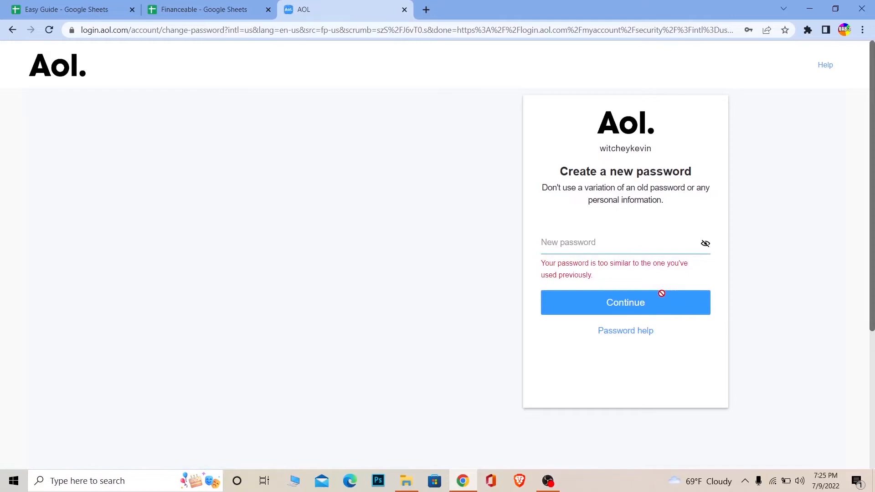
{"action": "left_click", "coordinate": [624, 302]}
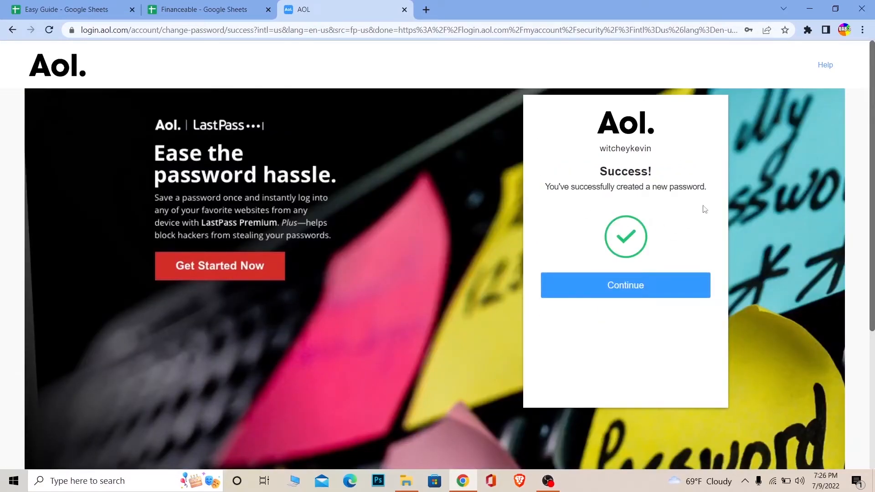
Continue past the Success page and postpone adding a recovery email or phone
{"action": "left_click", "coordinate": [624, 285]}
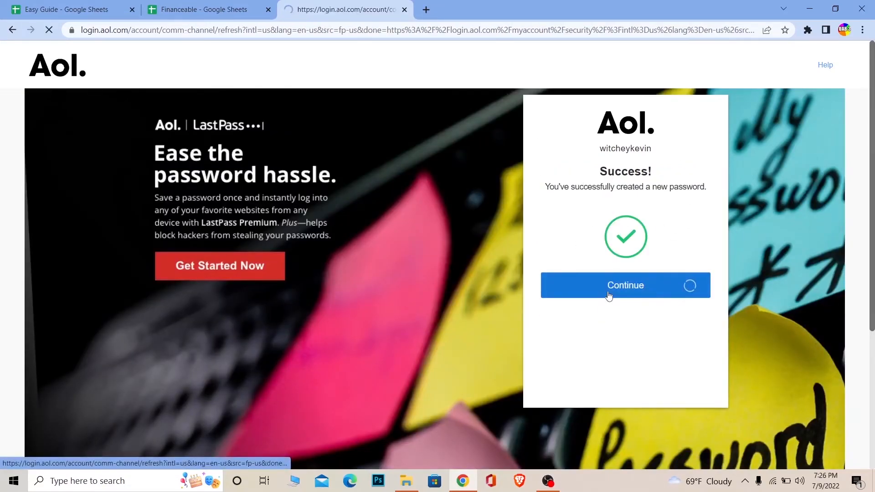
{"action": "left_click", "coordinate": [624, 285]}
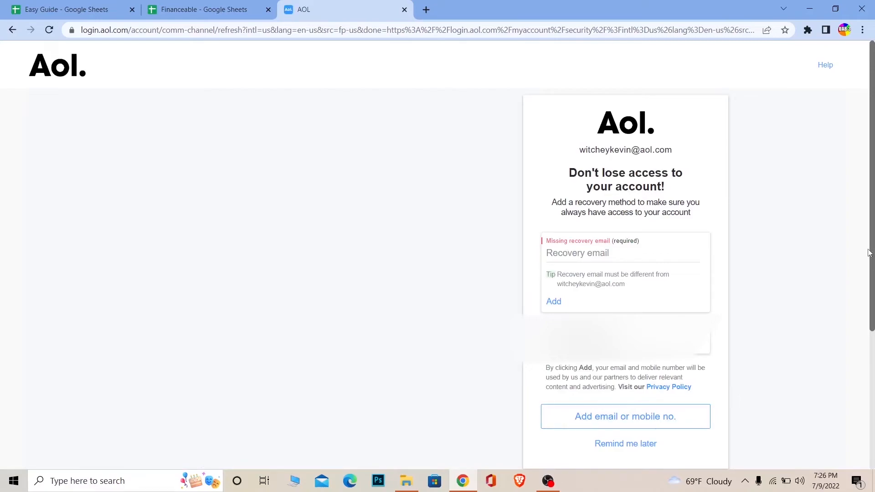
{"action": "left_click", "coordinate": [625, 443]}
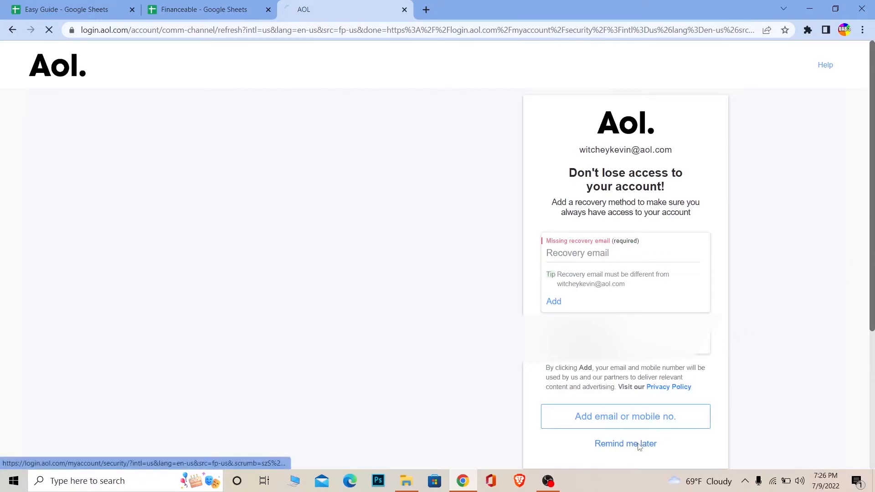
{"action": "left_click", "coordinate": [625, 443]}
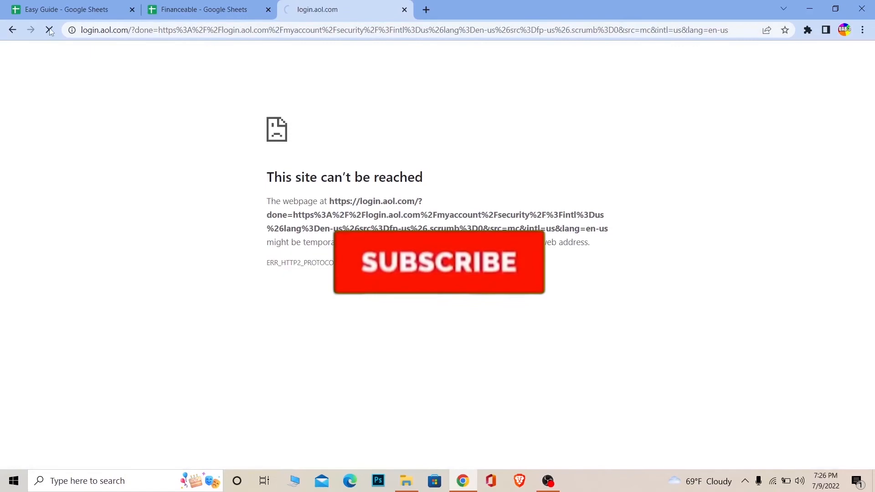
{"action": "left_click", "coordinate": [439, 263]}
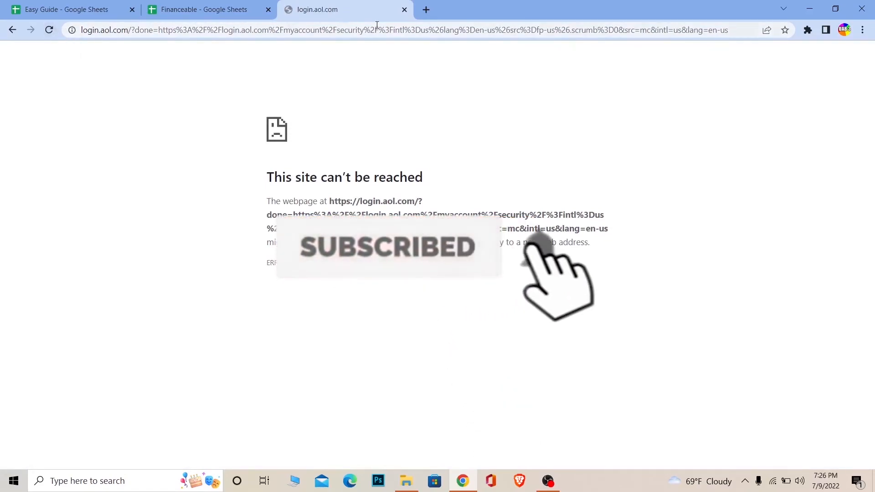